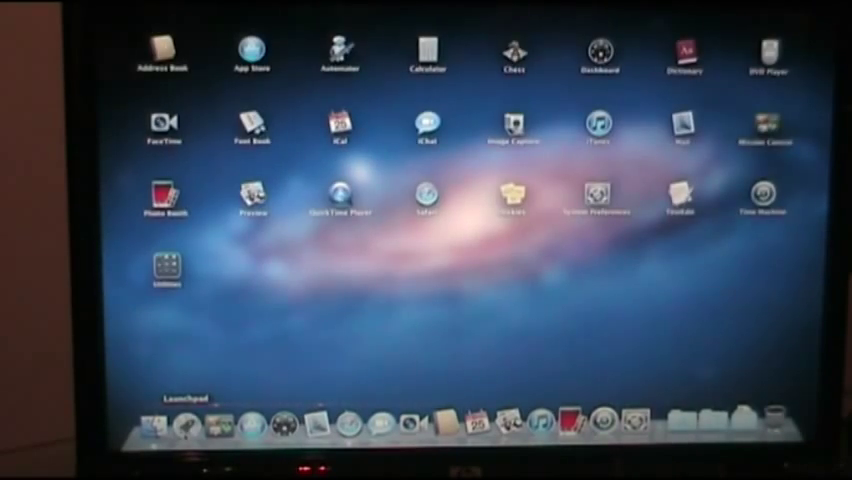
Step: Exit the Launchpad application grid back to the Lion desktop
click(95, 11)
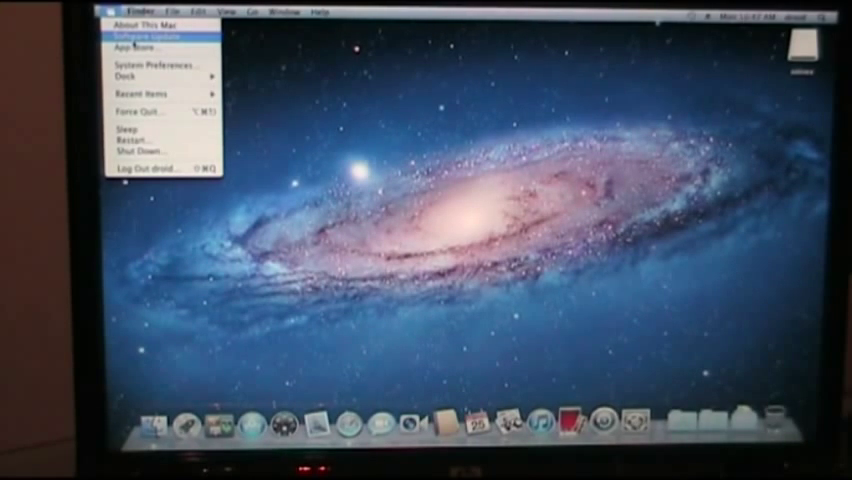
Step: Choose About This Mac from the Apple menu to show the OS version
click(144, 25)
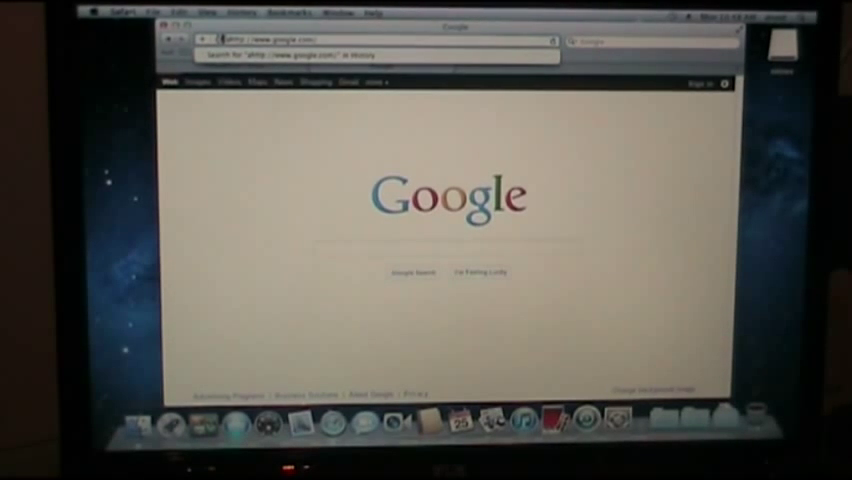
Step: Type 'apple' into Safari's address bar to start a new search
text(apple)
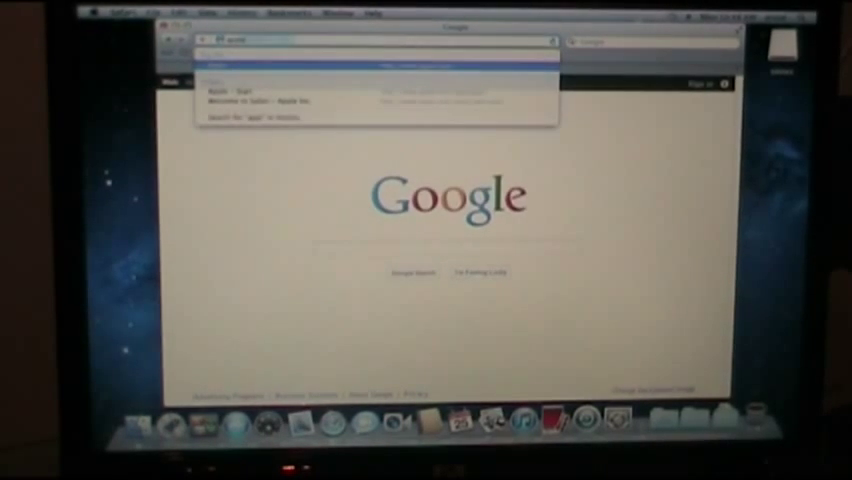